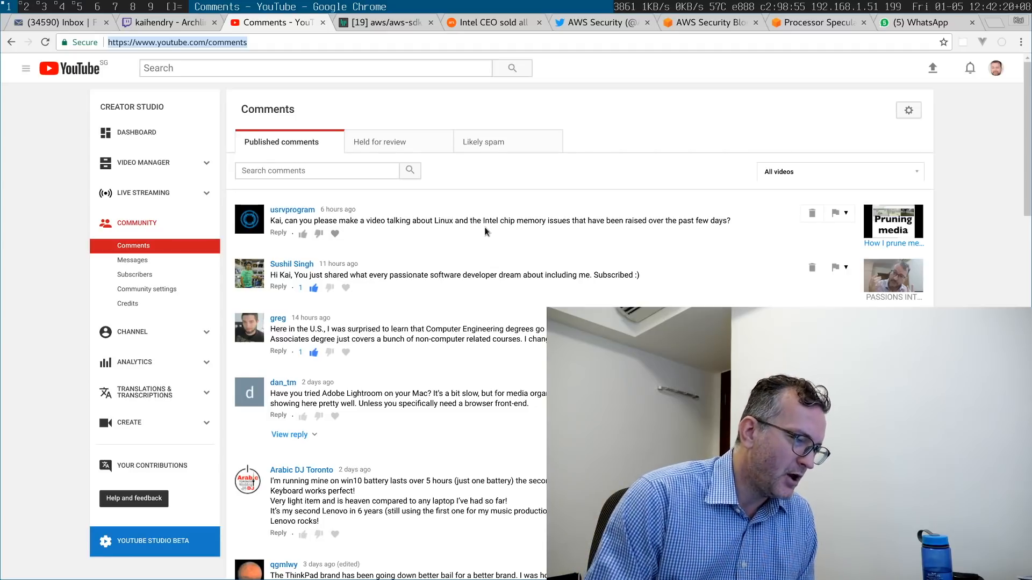
Switch from YouTube Studio comments to the AWS Security Twitter profile tab.
click(494, 21)
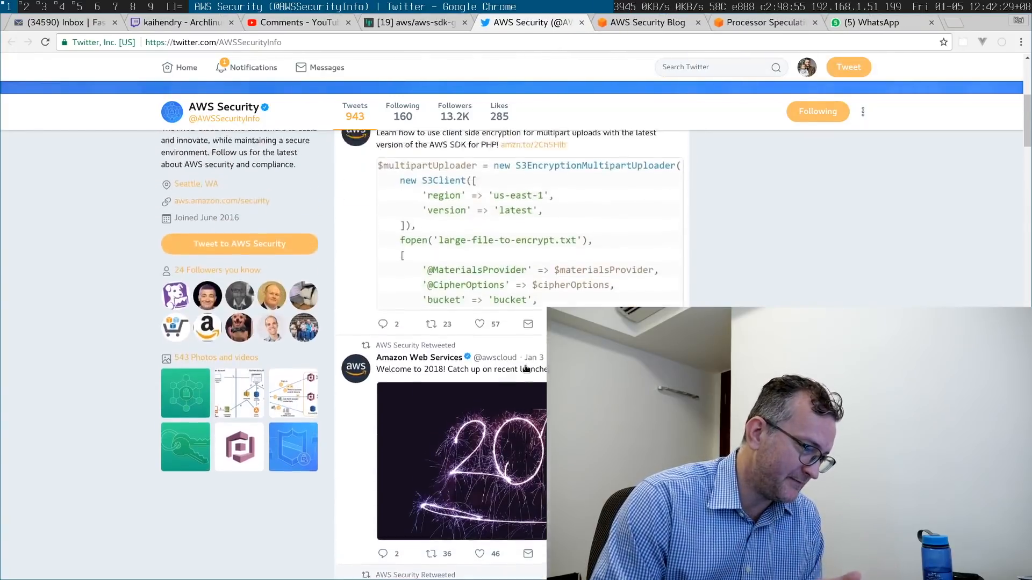
Scroll the AWS Security Twitter profile to the top and switch to the AWS Security Blog tab.
scroll(up, 3)
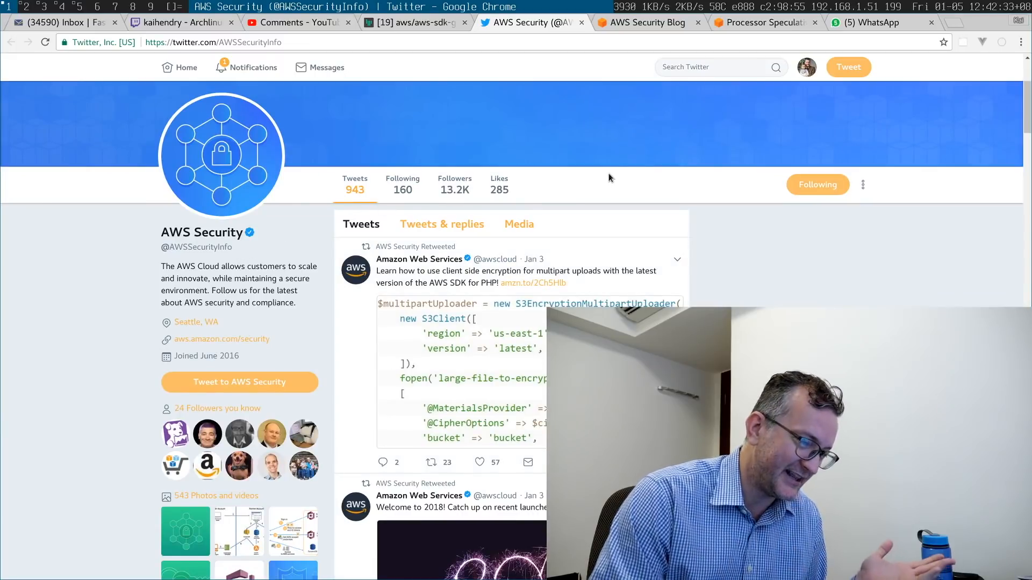
mouse_move(648, 23)
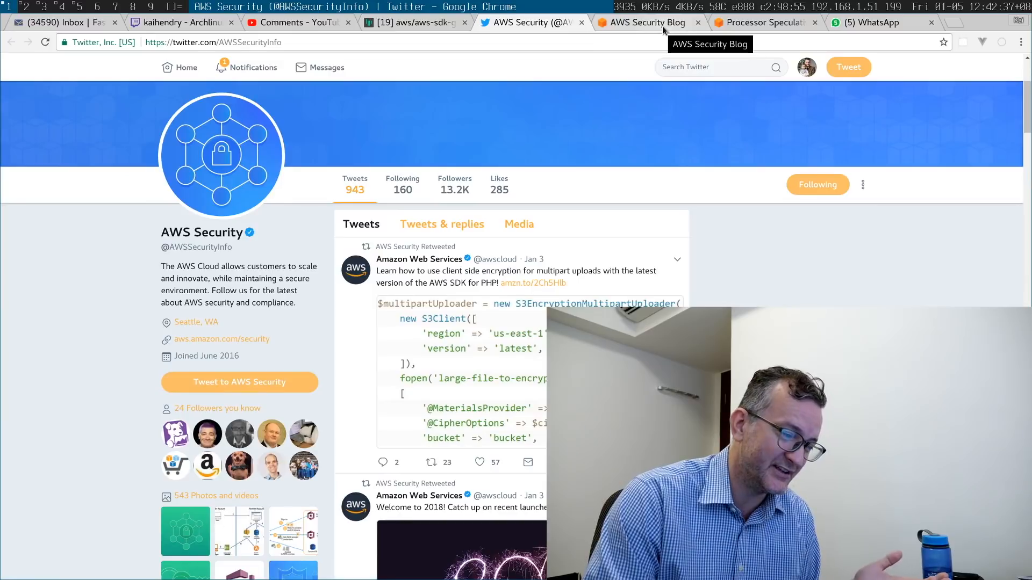
click(645, 22)
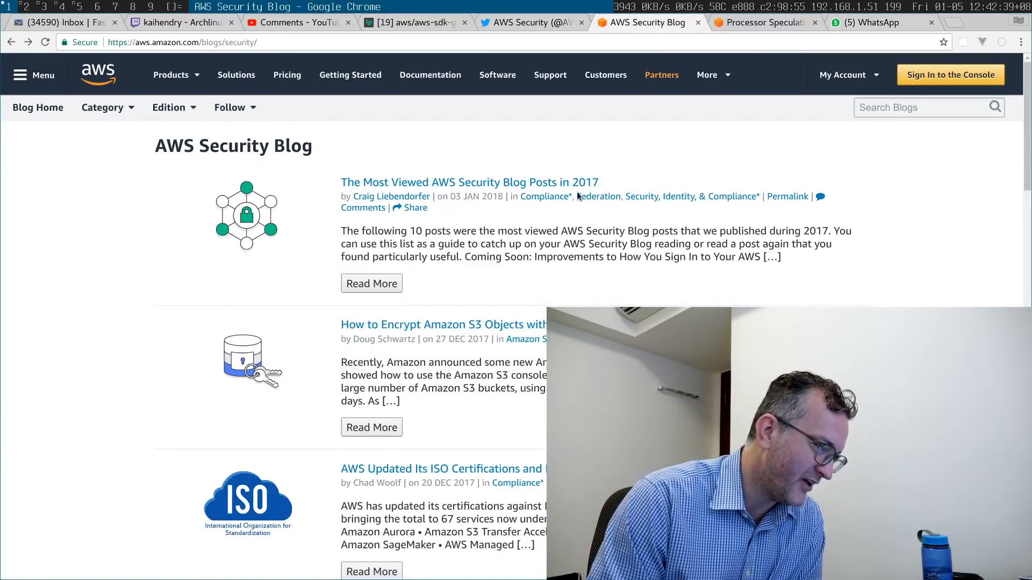
Read through the Processor Speculative Execution Research Disclosure bulletin, then return to its top.
click(757, 21)
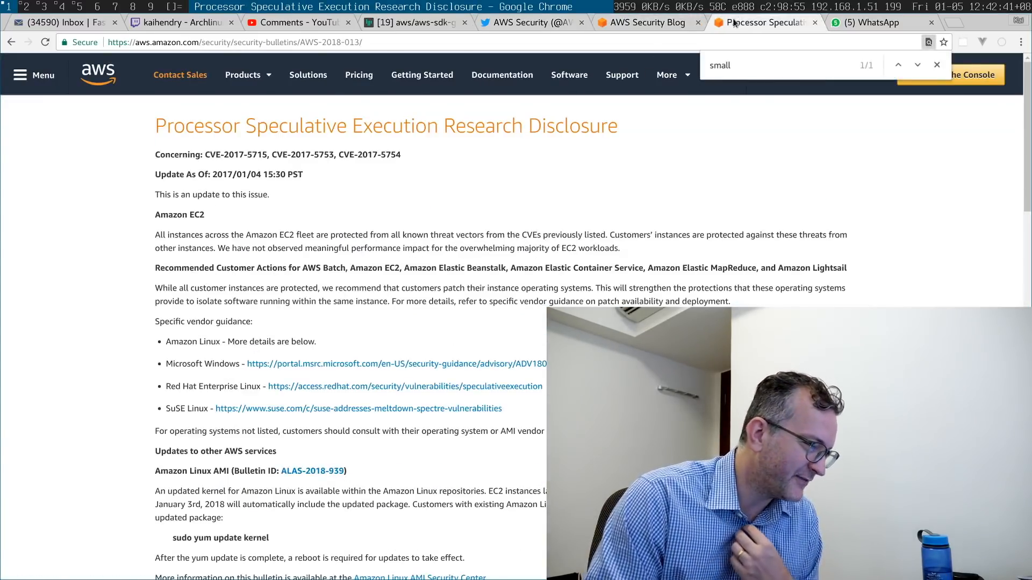
scroll(down, 3)
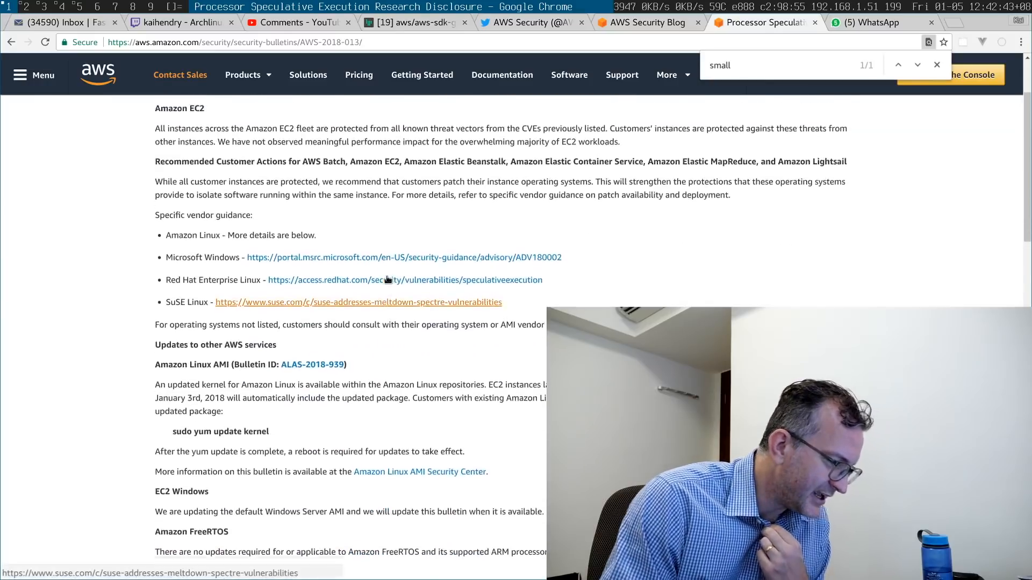
scroll(down, 3)
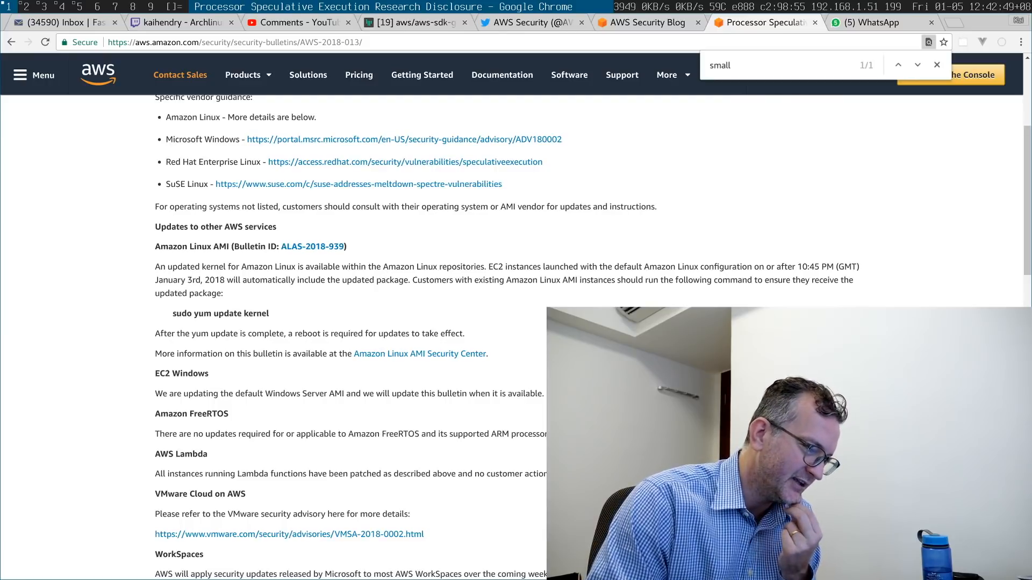
scroll(up, 3)
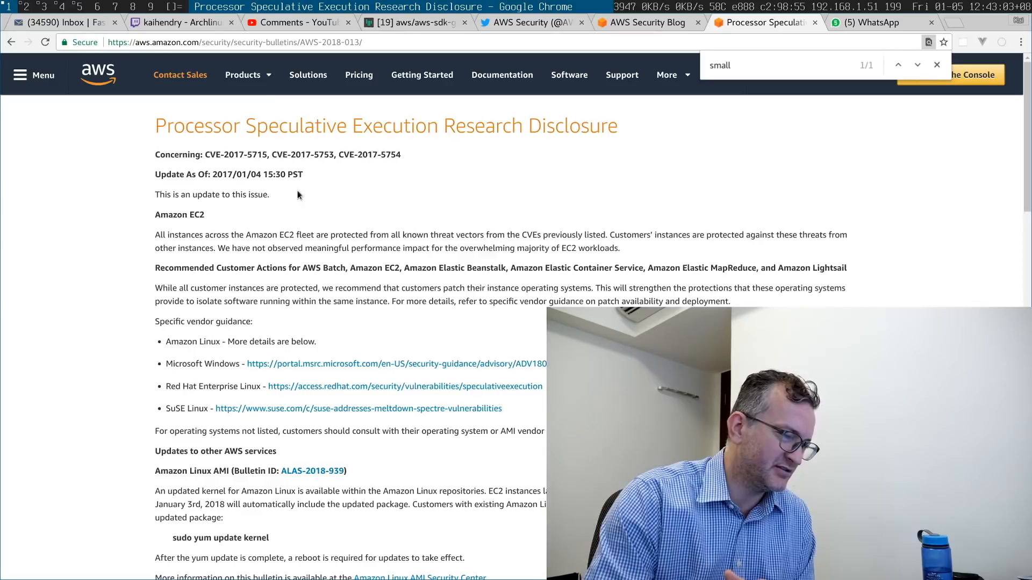
mouse_move(299, 22)
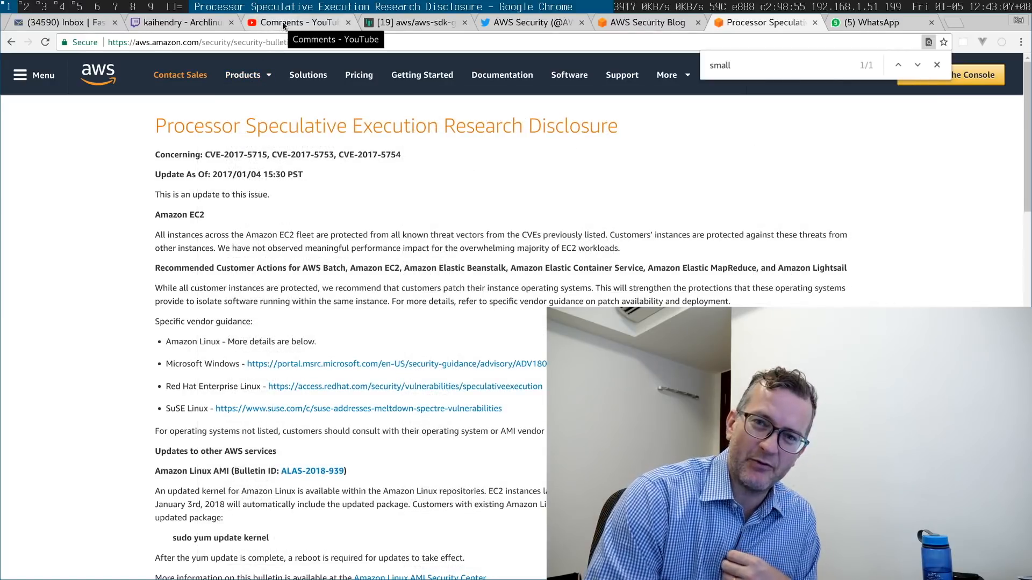
Back in YouTube Studio, search the uploaded videos for 'intel' and browse the matches.
click(296, 22)
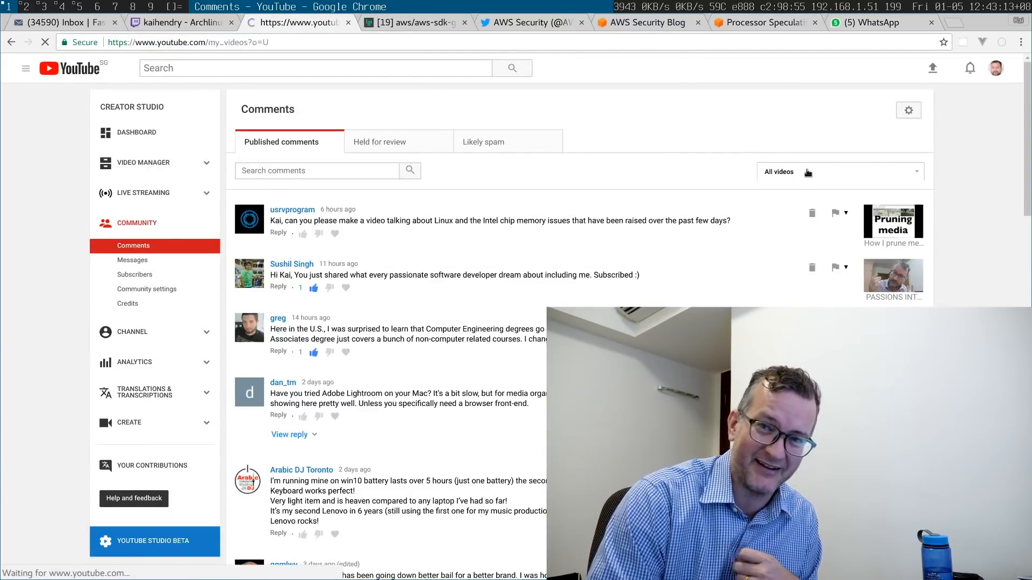
click(143, 163)
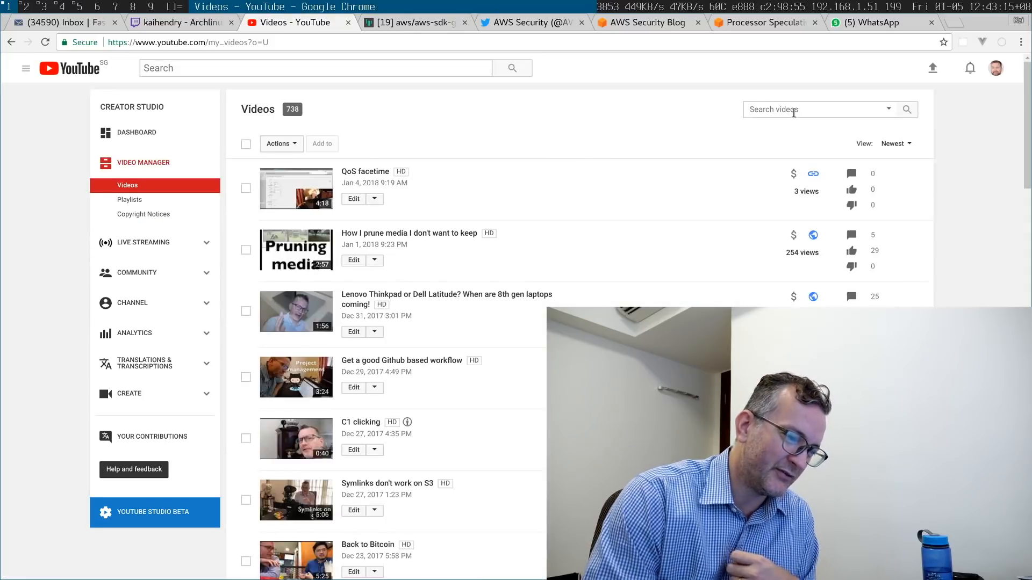
text(intel)
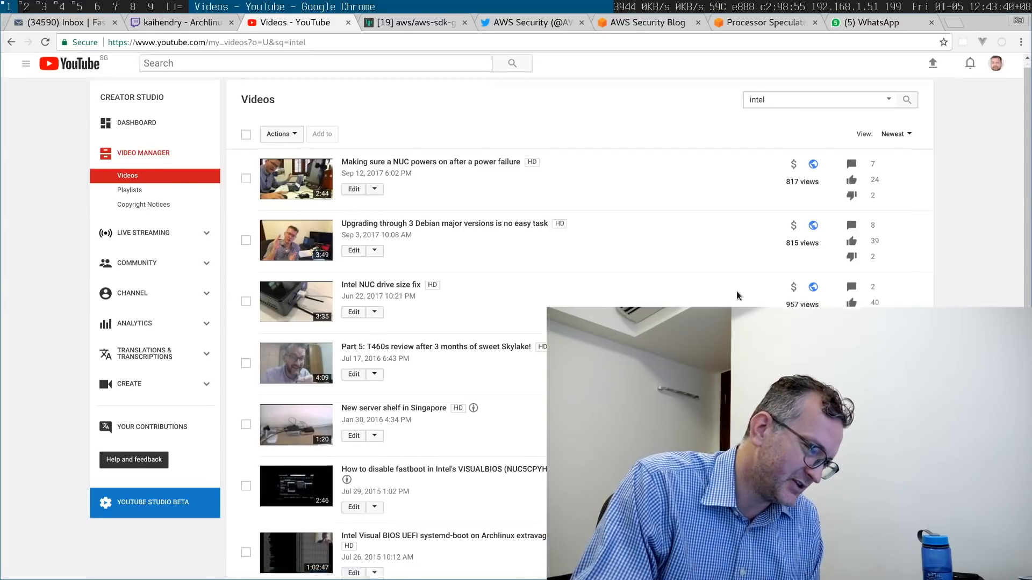
scroll(down, 3)
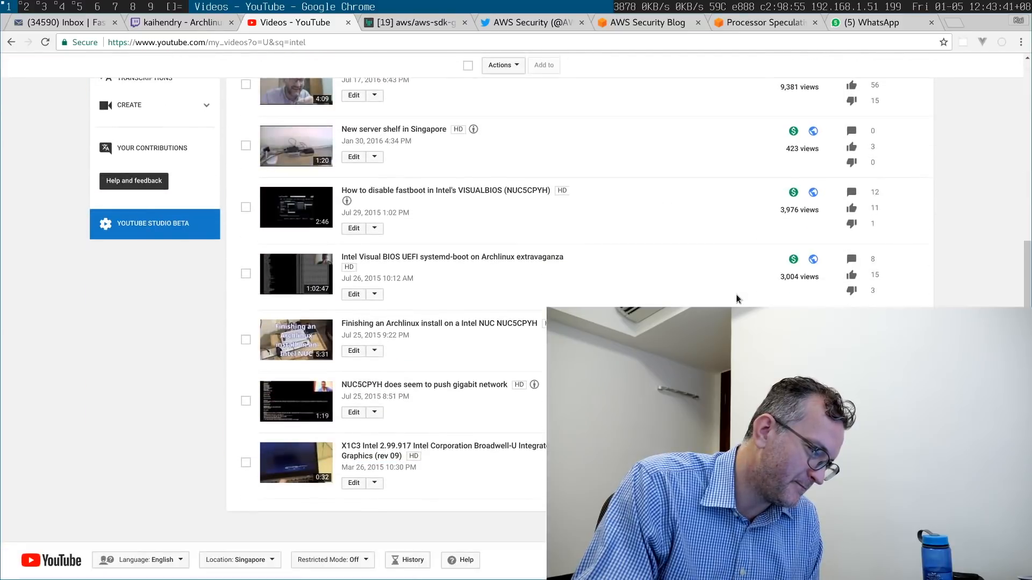
scroll(up, 3)
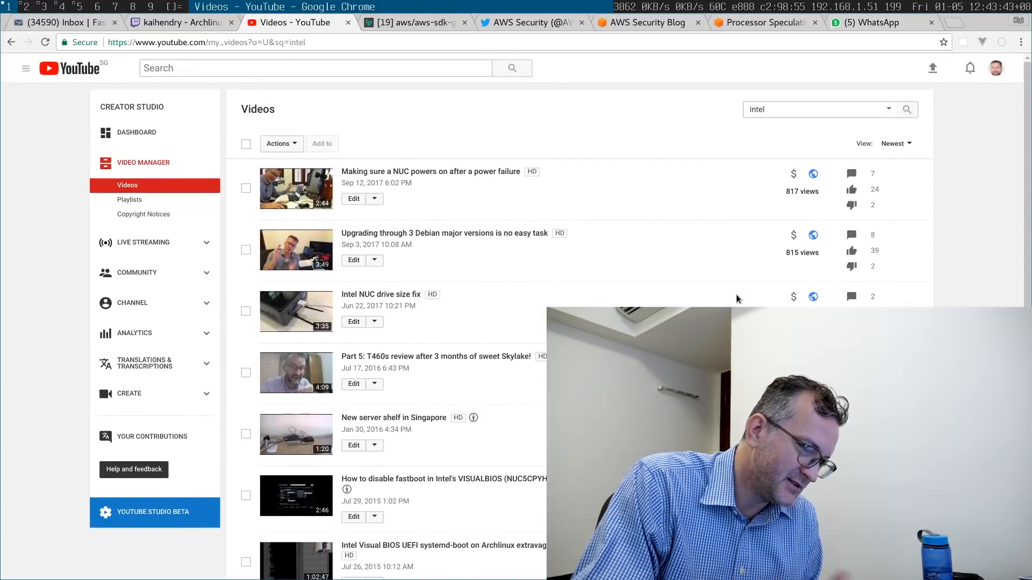